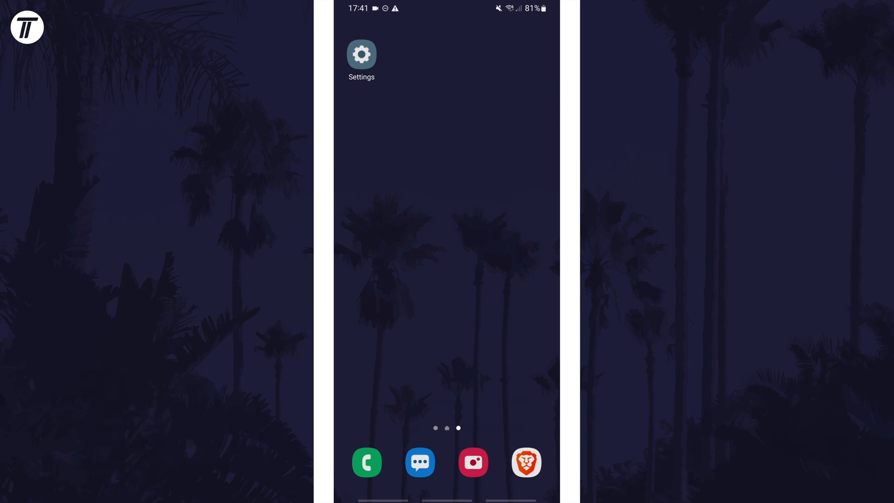
Launch the Settings app and scroll down toward General management.
click(361, 55)
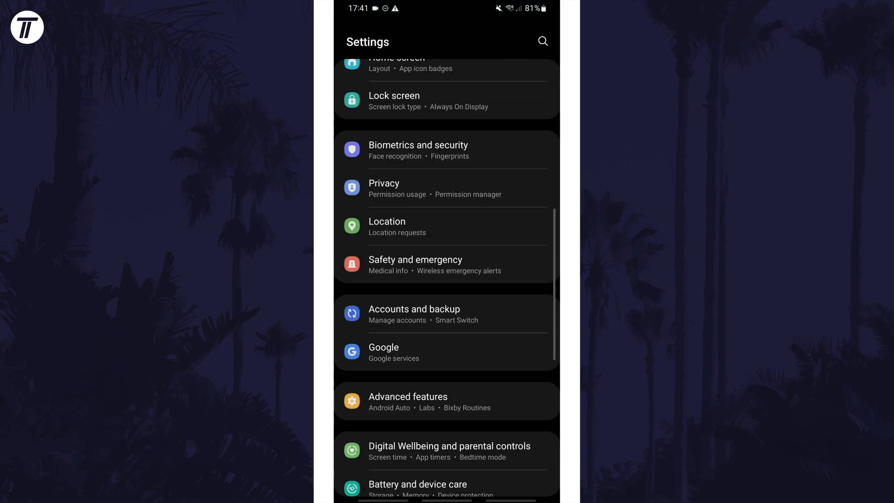
scroll(down, 3)
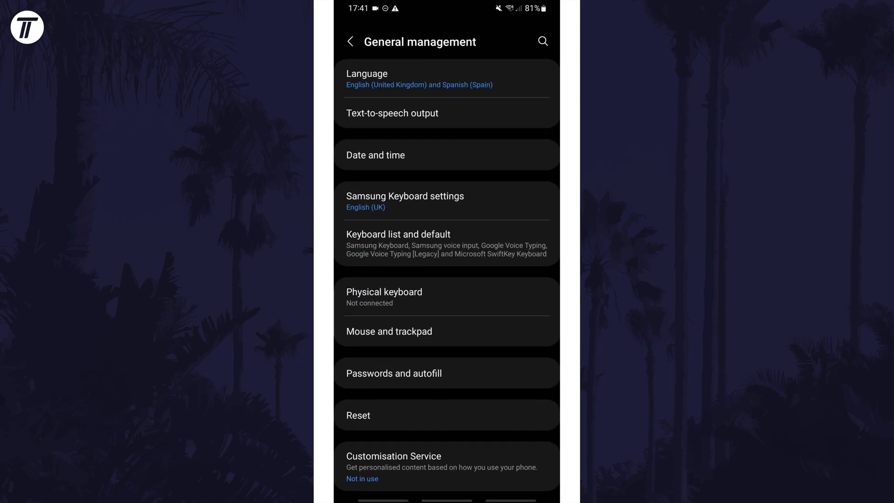
Go to the Date and time page within General management.
click(446, 155)
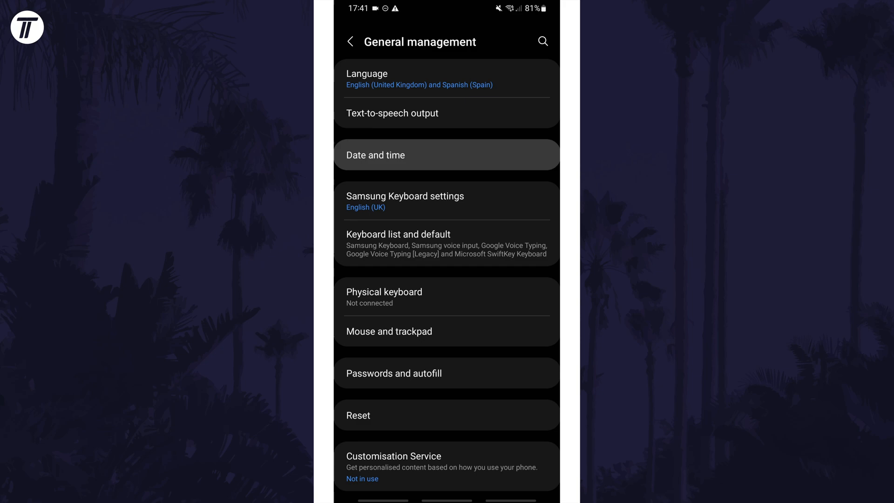
click(447, 154)
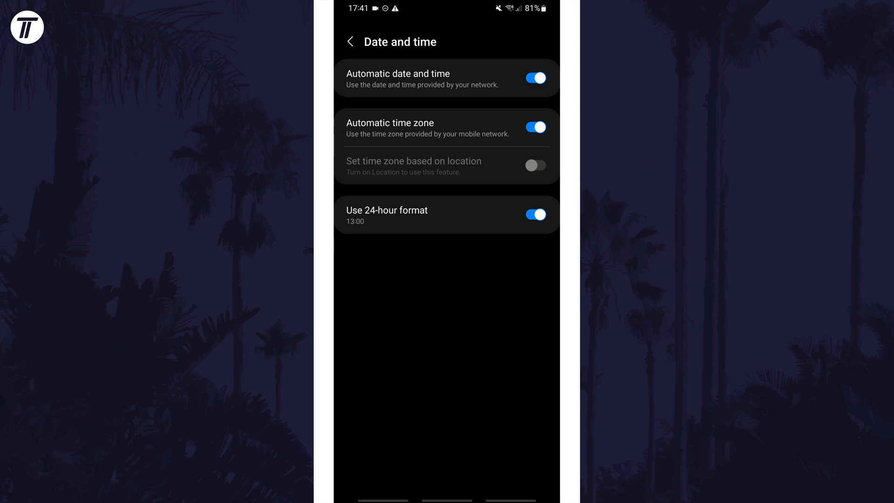
Toggle Automatic time zone off to allow manual zone selection.
click(533, 127)
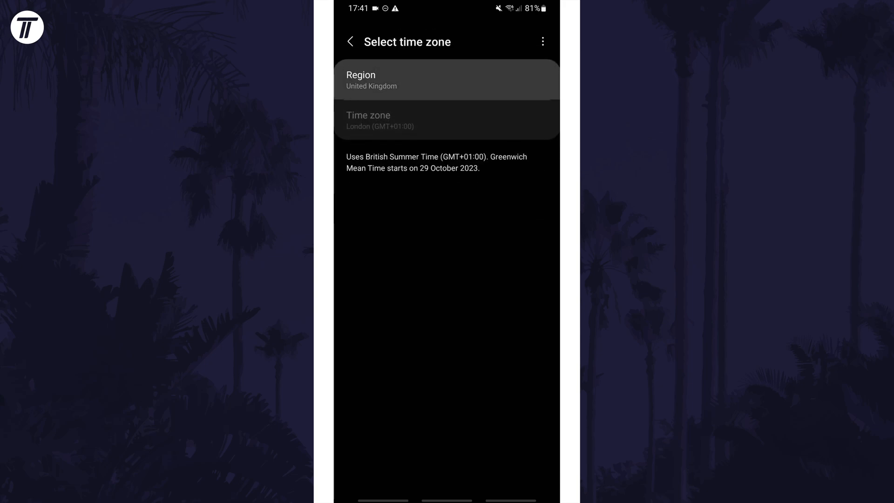
Search 'united', choose United States as region, and pick New York time zone.
text(united)
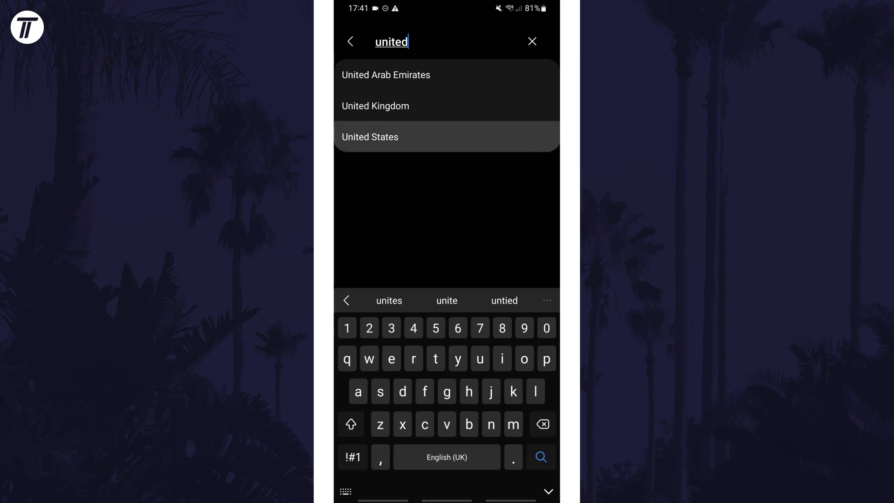
click(369, 136)
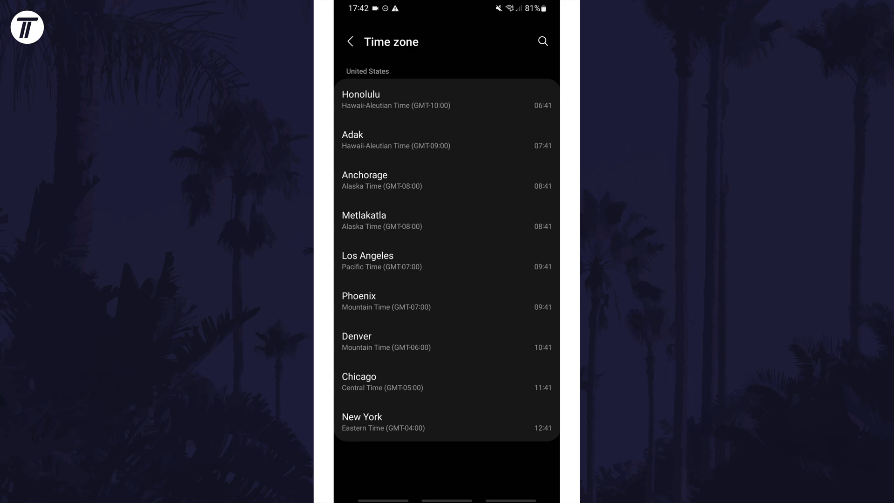
click(447, 422)
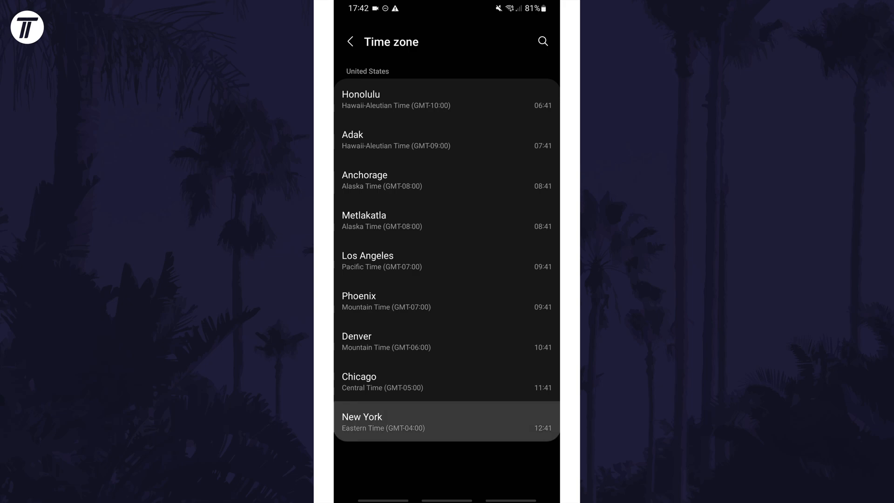
click(446, 421)
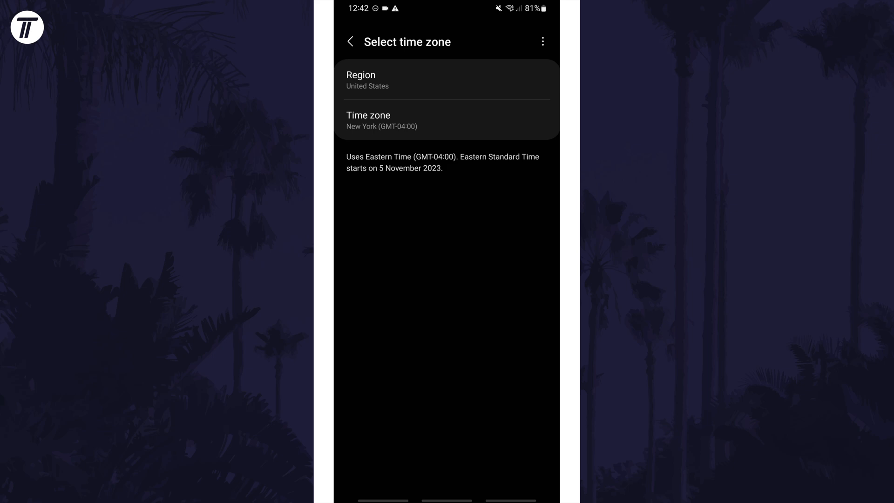
Go back to Date and time, now showing GMT-04:00 Eastern Daylight Time.
click(350, 41)
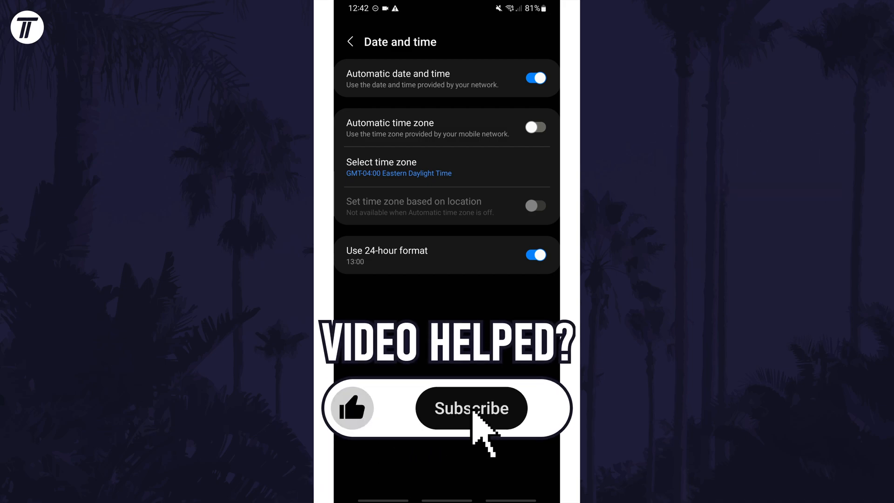
click(471, 408)
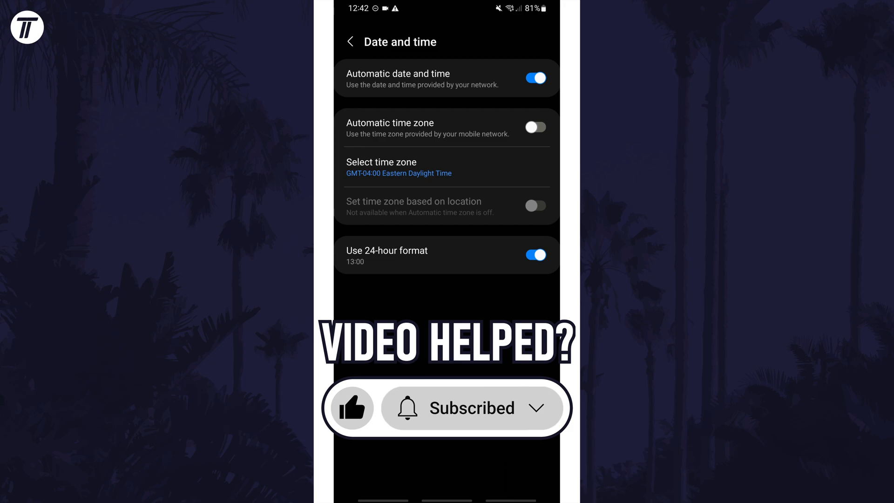